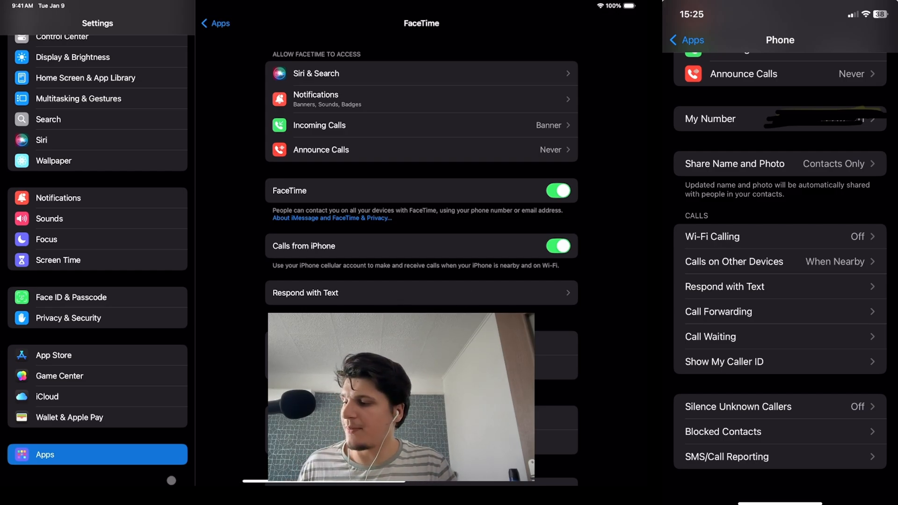
Show the iPhone's Calls on Other Devices page with the iPad and MacBook Pro allowed
left_click(215, 24)
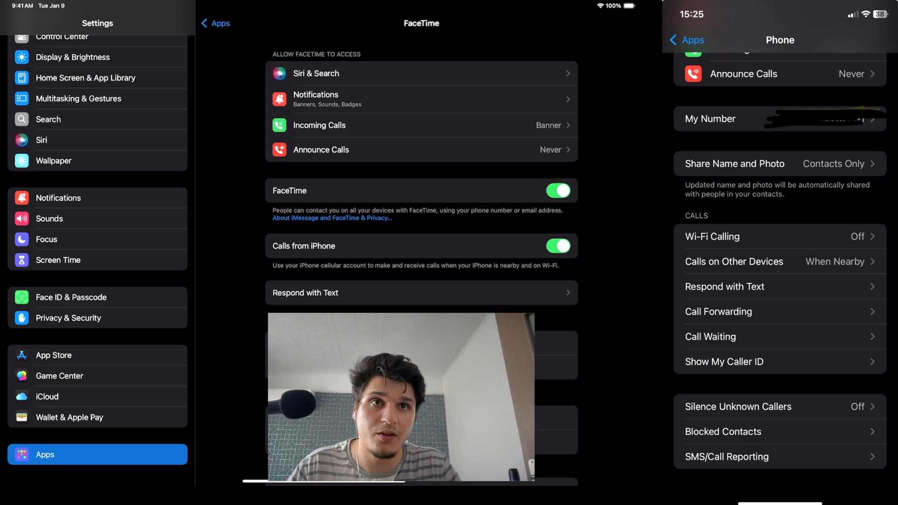
left_click(734, 261)
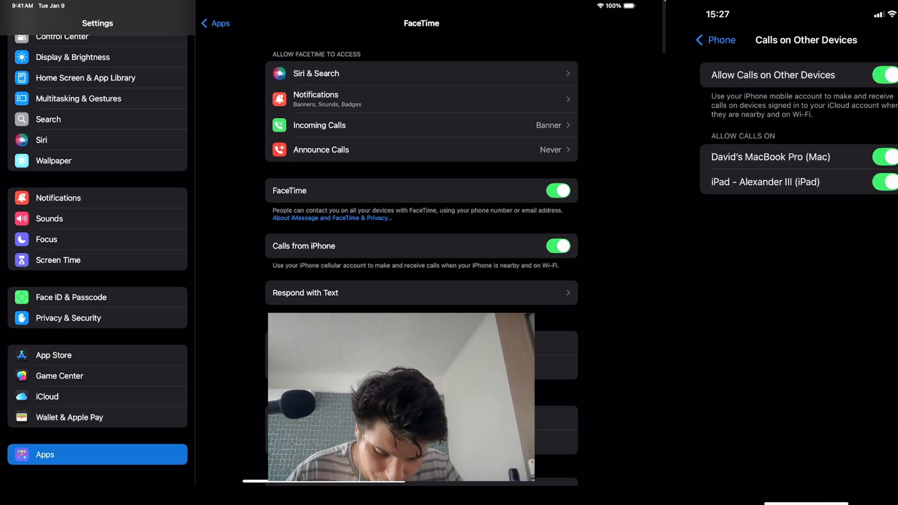